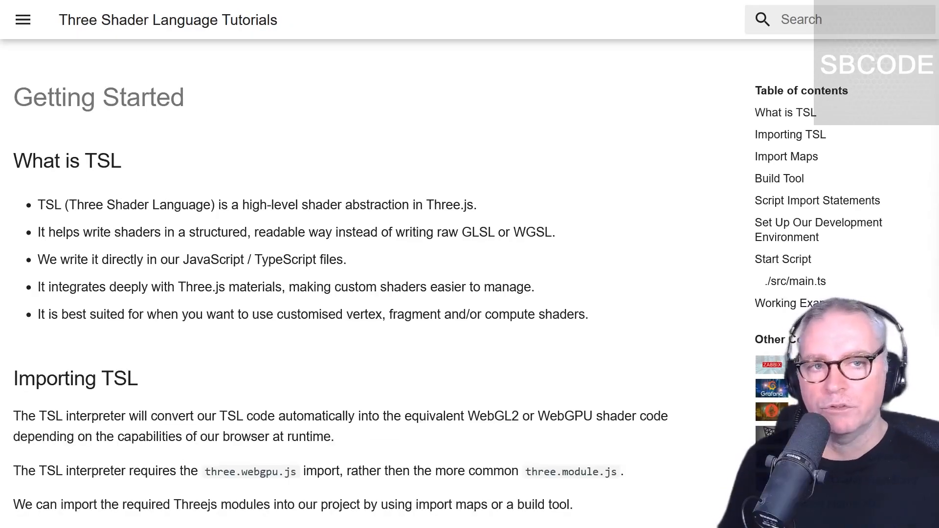
Scroll past What is TSL to the Importing TSL and Import Maps sections.
{"action": "scroll", "scroll_direction": "down", "scroll_amount": 3}
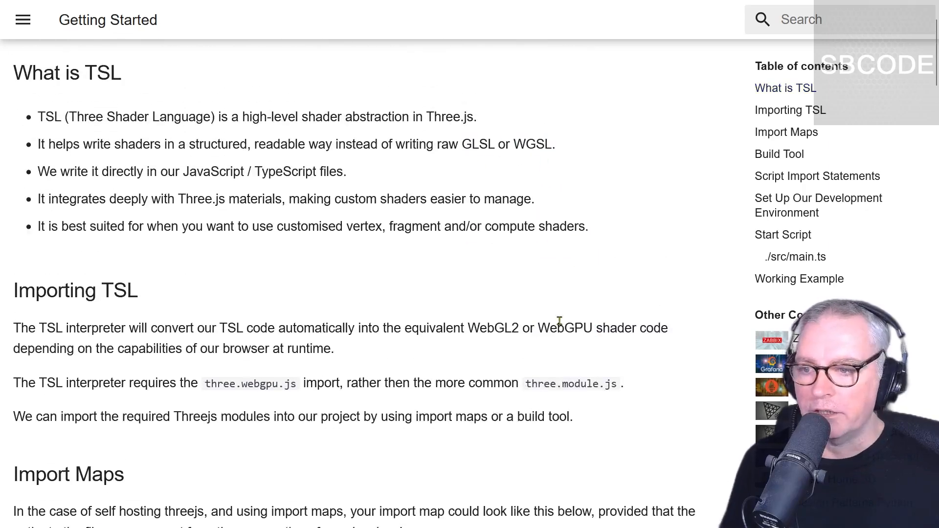
{"action": "scroll", "scroll_direction": "down", "scroll_amount": 3}
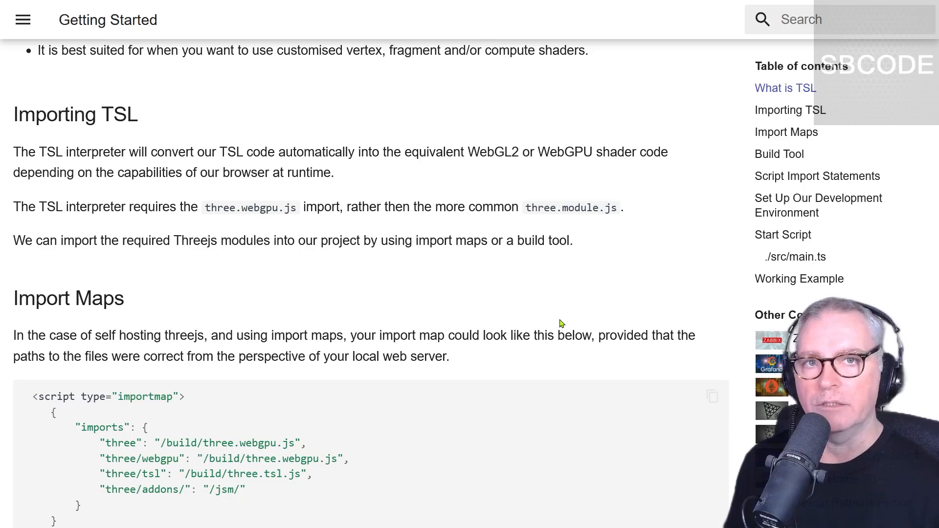
{"action": "mouse_move", "coordinate": [106, 232]}
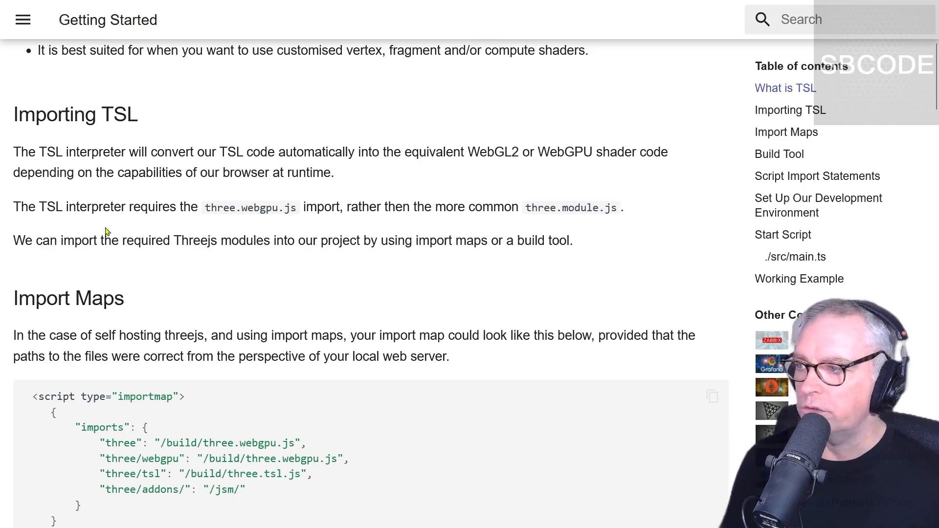
{"action": "mouse_move", "coordinate": [227, 224]}
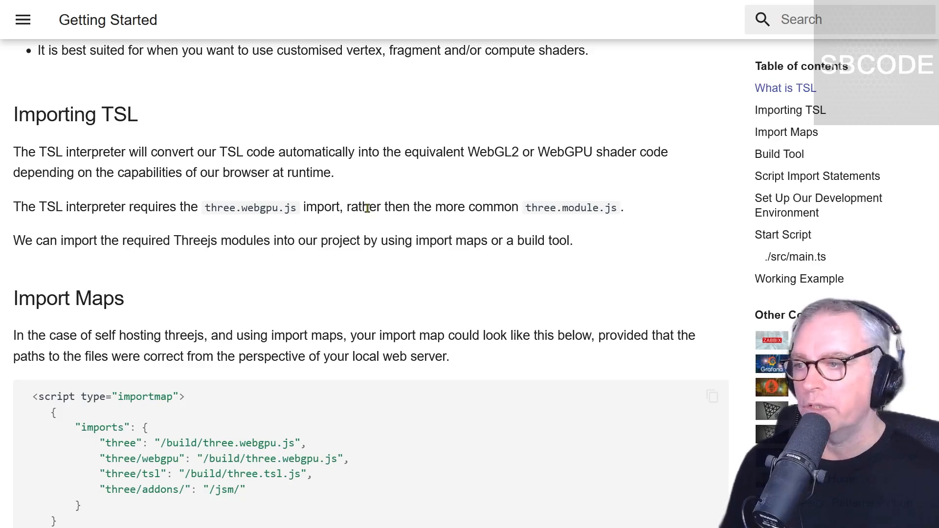
{"action": "mouse_move", "coordinate": [277, 252]}
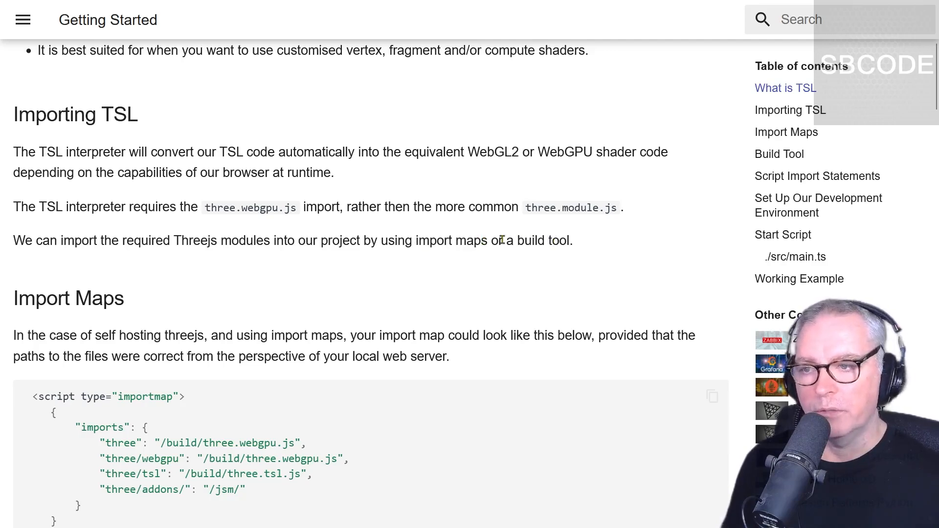
Highlight the three and three/webgpu import lines and the three.tsl.js file name in the self-hosted import map.
{"action": "scroll", "scroll_direction": "down", "scroll_amount": 3}
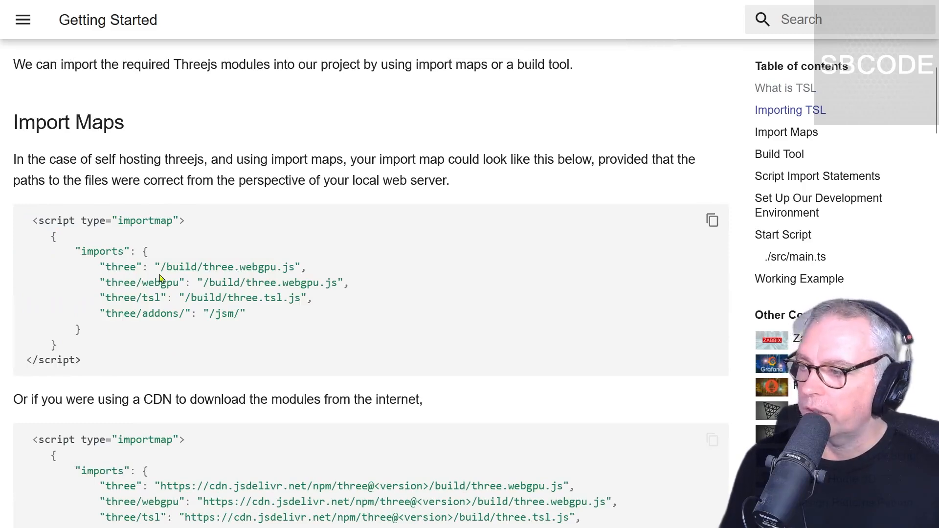
{"action": "double_click", "coordinate": [119, 266]}
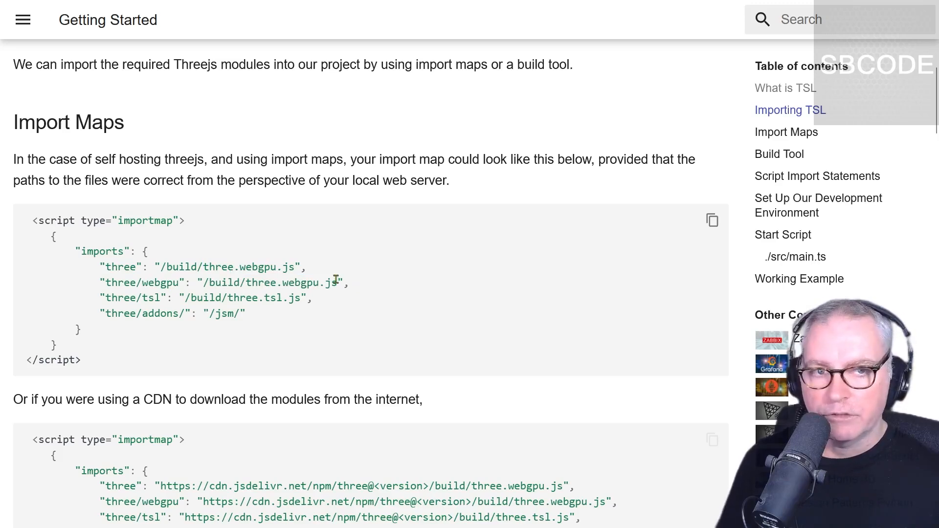
{"action": "left_click_drag", "start_coordinate": [101, 267], "coordinate": [347, 282]}
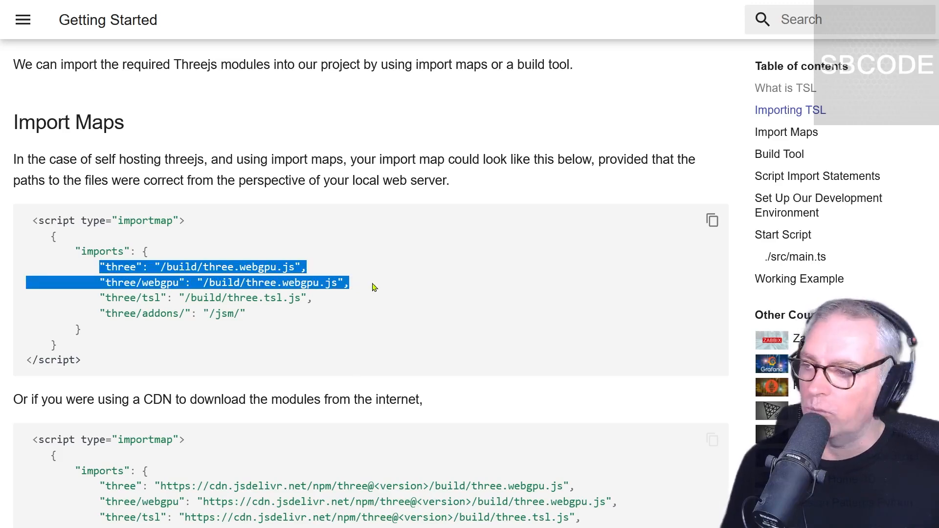
{"action": "double_click", "coordinate": [133, 297]}
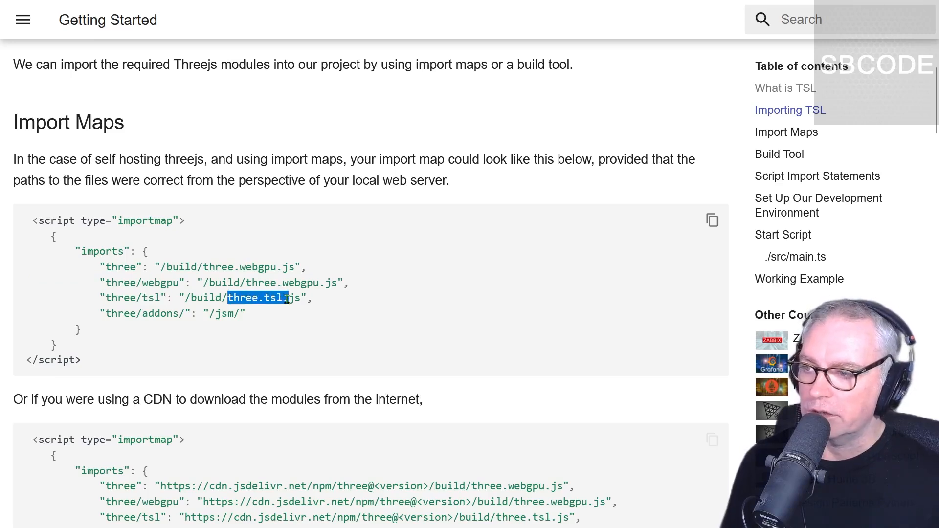
{"action": "left_click_drag", "start_coordinate": [287, 298], "coordinate": [99, 266]}
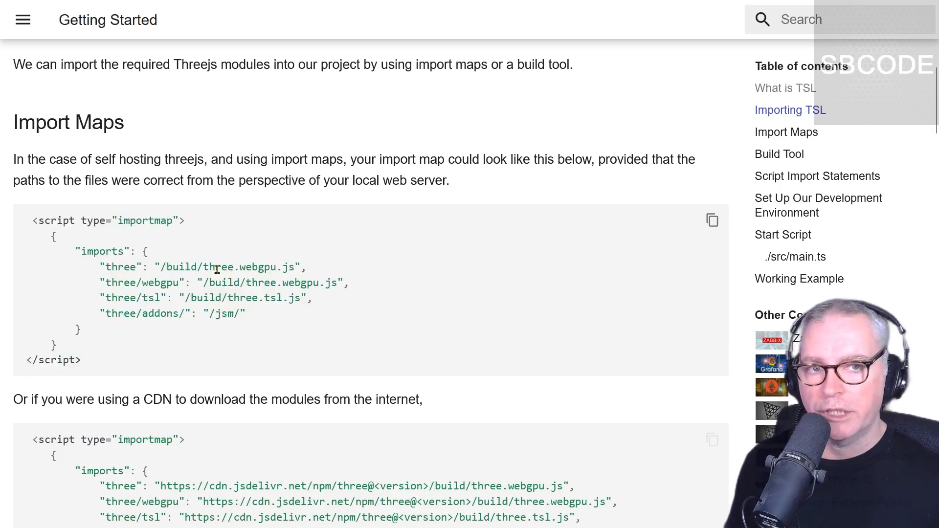
Highlight the whole self-hosted import map script and its /build/ path prefix.
{"action": "left_click_drag", "start_coordinate": [87, 266], "coordinate": [81, 359]}
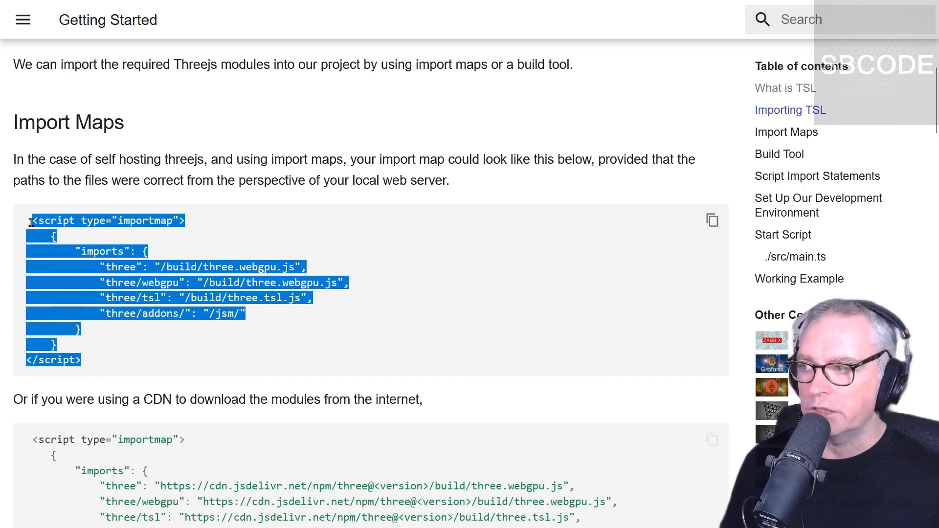
{"action": "mouse_move", "coordinate": [200, 265]}
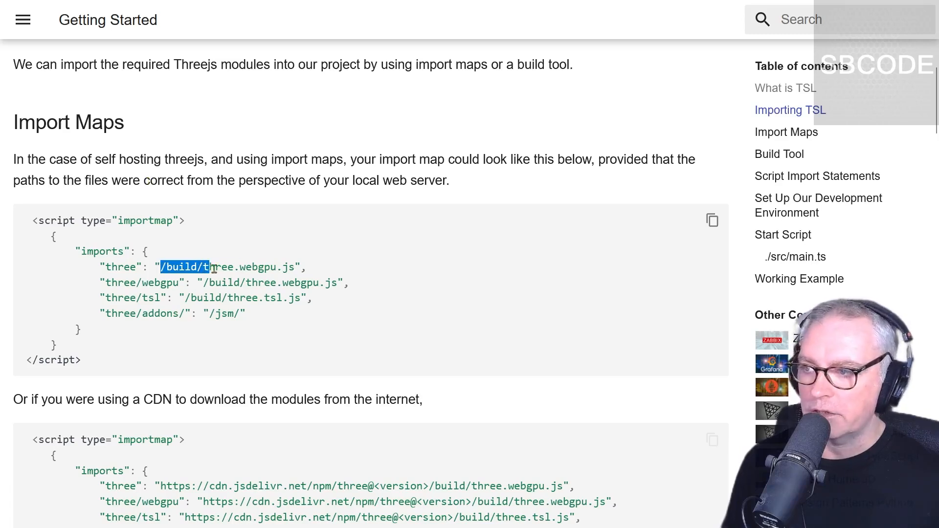
{"action": "left_click_drag", "start_coordinate": [159, 267], "coordinate": [299, 267]}
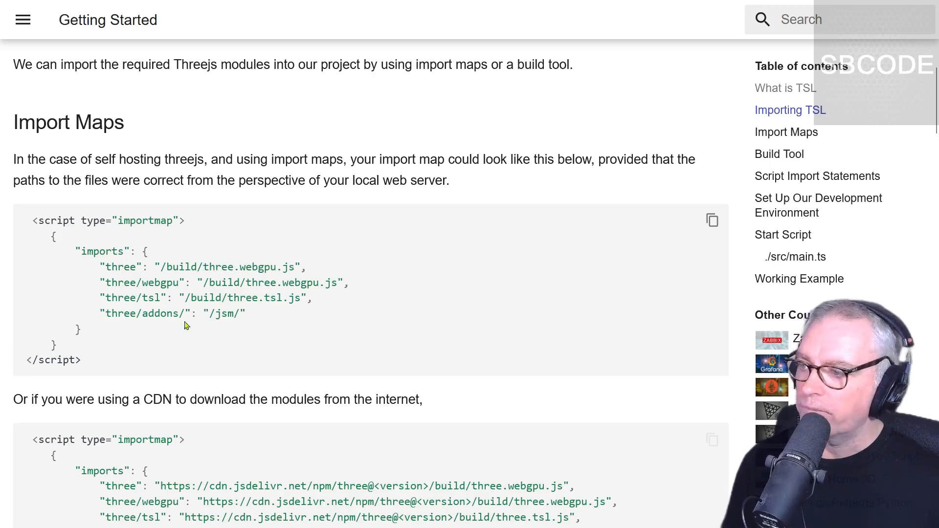
Highlight the CDN address for three, its <version> placeholder and the 0.173.0 release number.
{"action": "scroll", "scroll_direction": "down", "scroll_amount": 3}
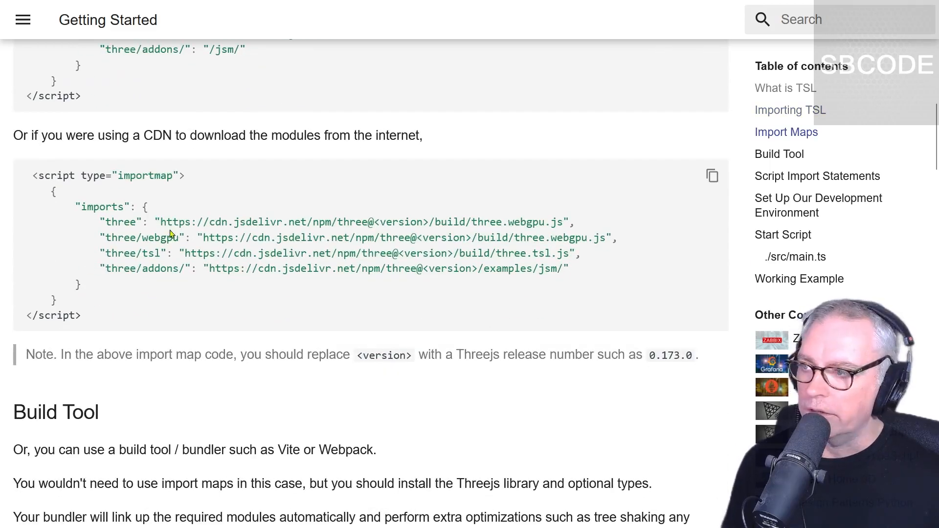
{"action": "left_click_drag", "start_coordinate": [164, 222], "coordinate": [561, 222]}
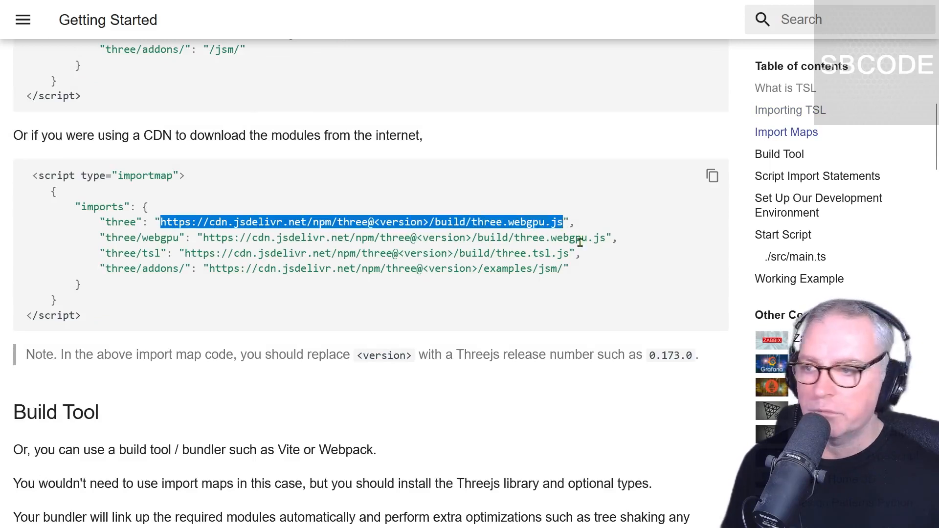
{"action": "double_click", "coordinate": [398, 222]}
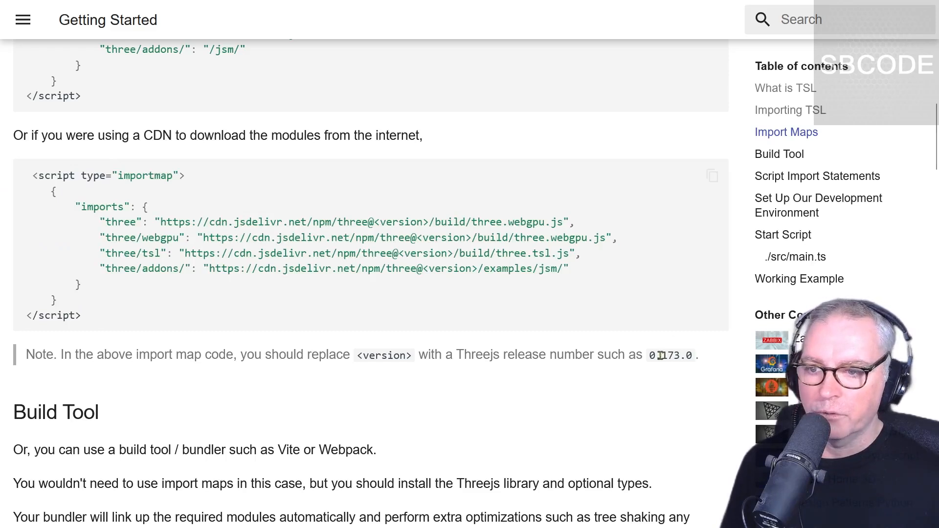
{"action": "double_click", "coordinate": [669, 354]}
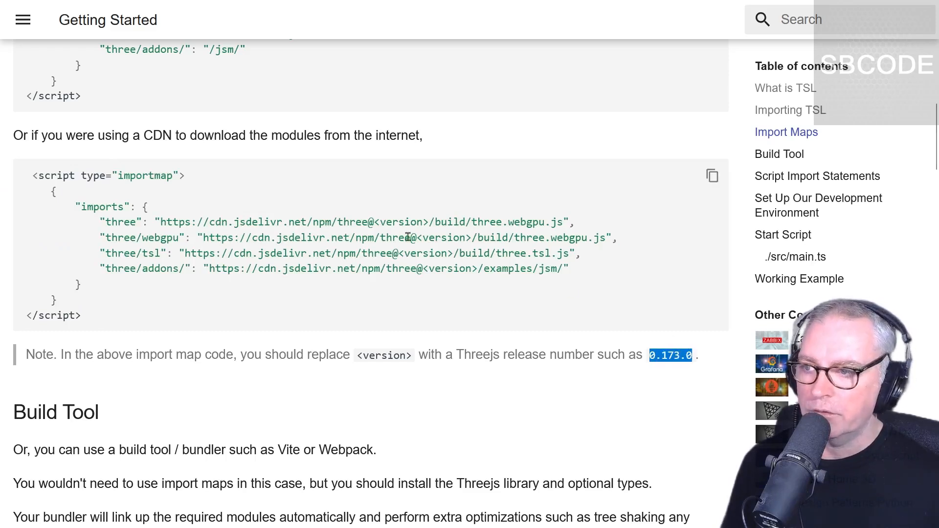
{"action": "double_click", "coordinate": [400, 222]}
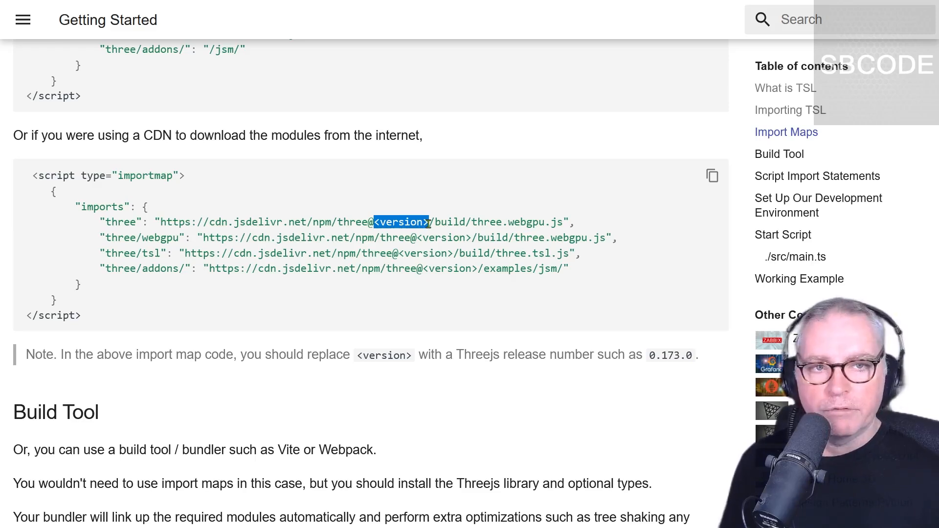
{"action": "mouse_move", "coordinate": [447, 280]}
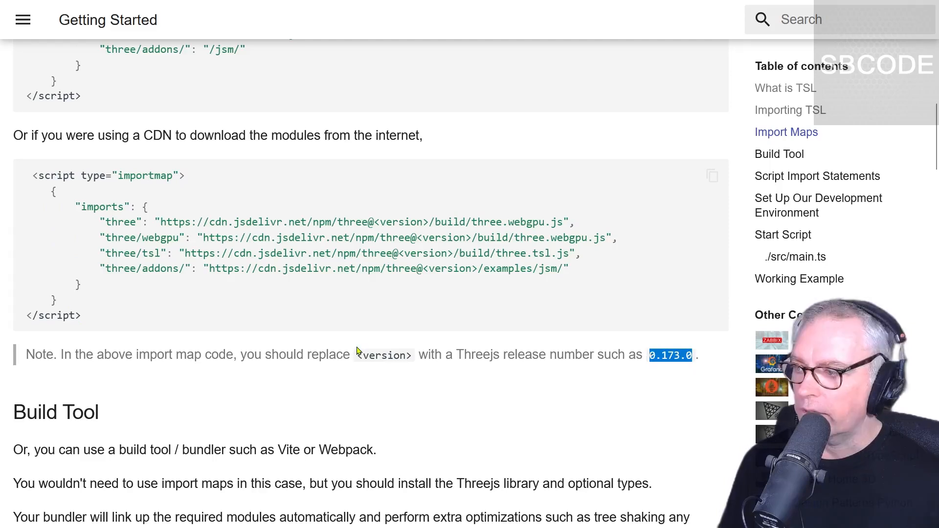
{"action": "scroll", "scroll_direction": "down", "scroll_amount": 3}
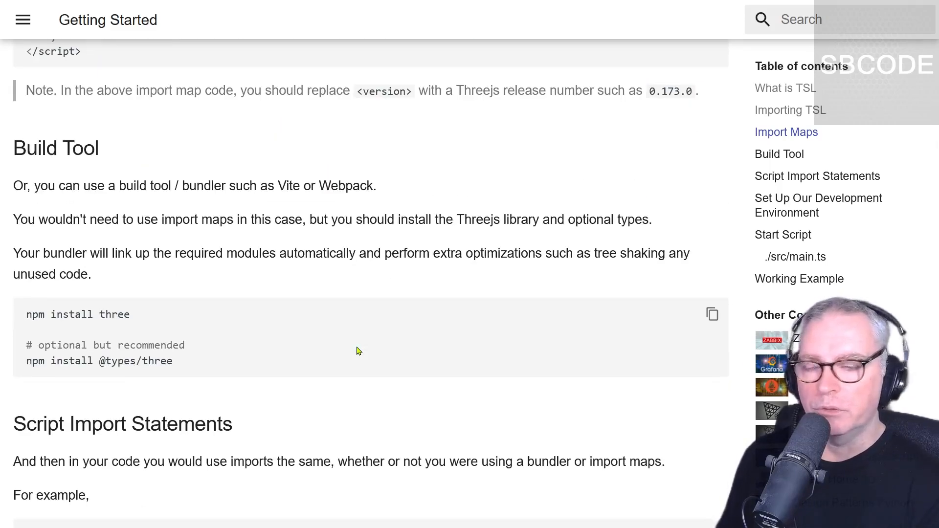
{"action": "double_click", "coordinate": [290, 186]}
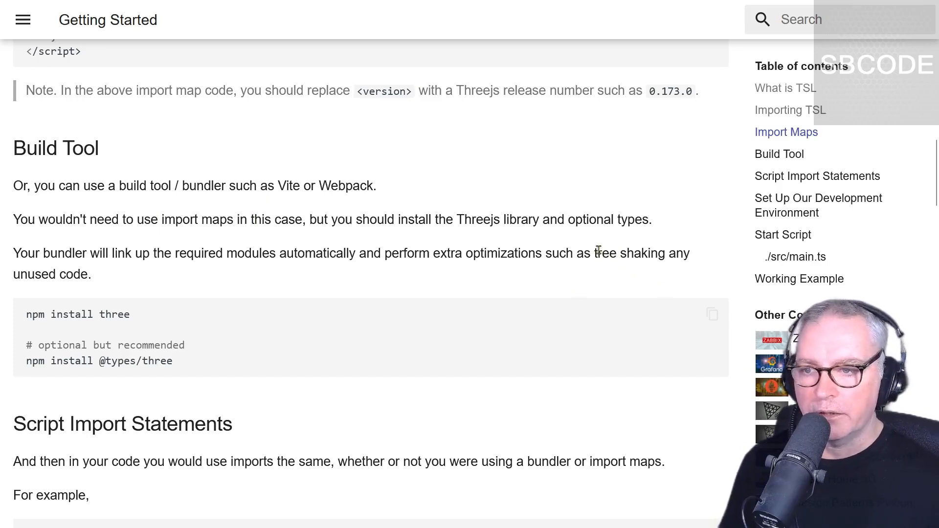
{"action": "mouse_move", "coordinate": [216, 271]}
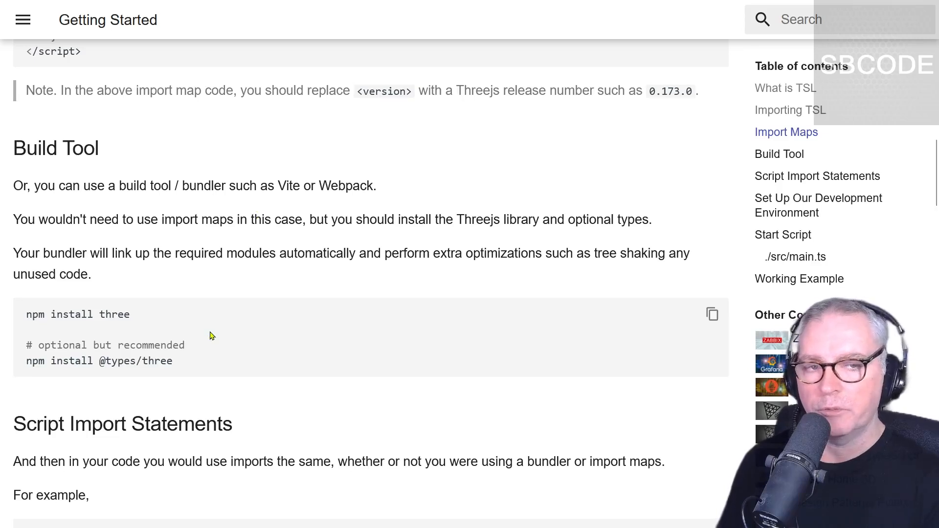
{"action": "double_click", "coordinate": [116, 313]}
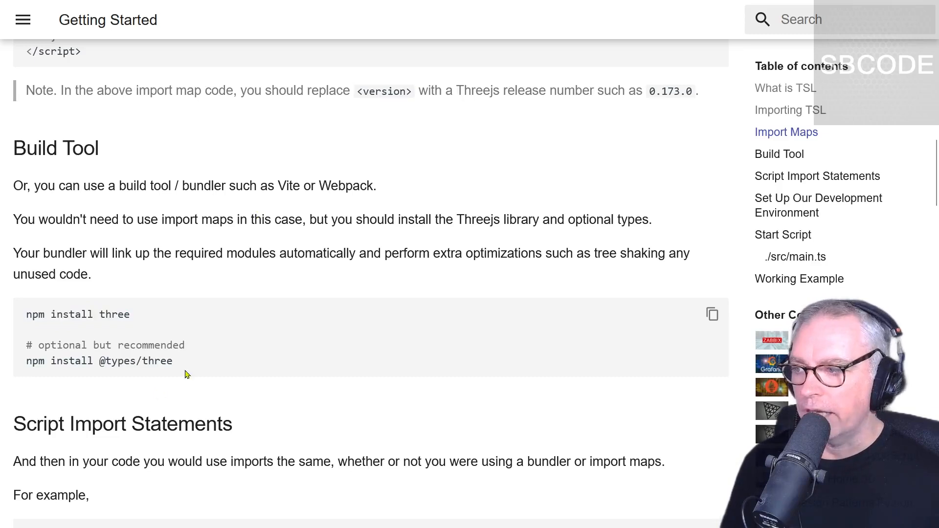
{"action": "triple_click", "coordinate": [99, 361]}
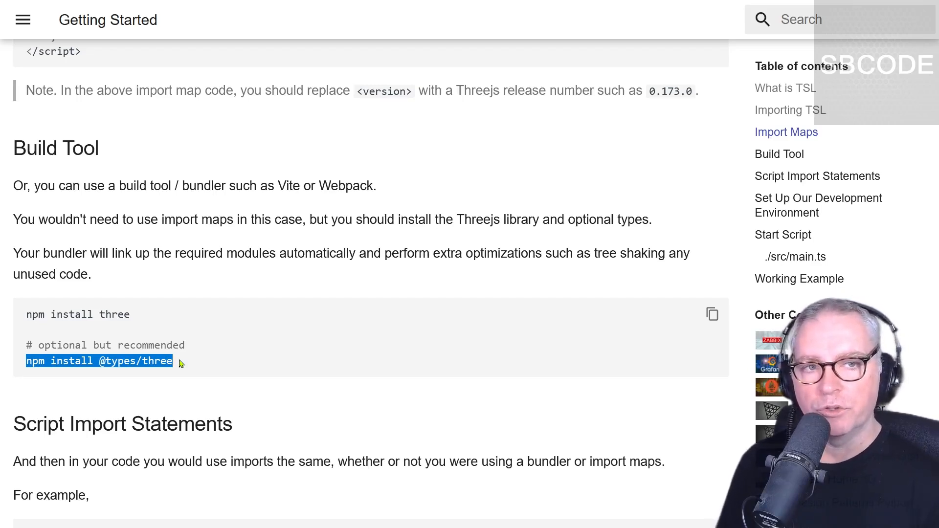
Select the Script Import Statements block and highlight the three/tsl import path.
{"action": "scroll", "scroll_direction": "down", "scroll_amount": 3}
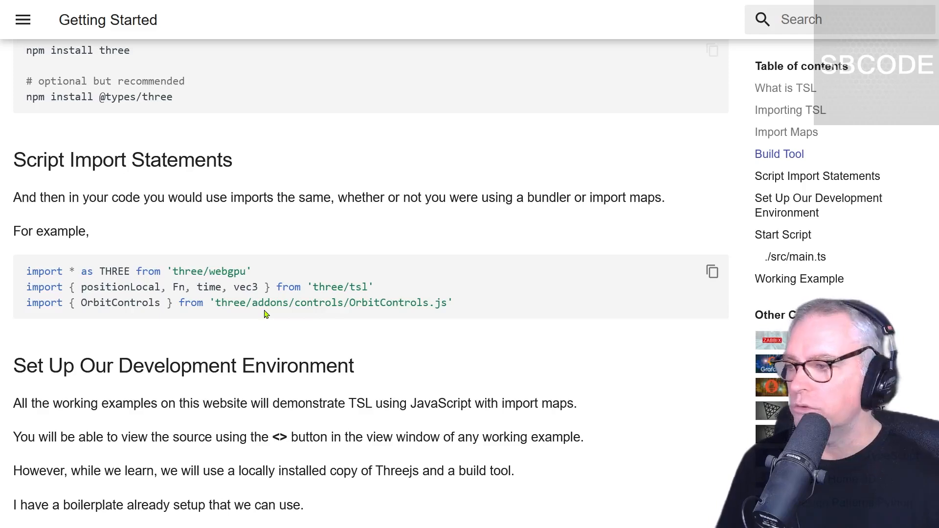
{"action": "left_click_drag", "start_coordinate": [27, 271], "coordinate": [453, 302]}
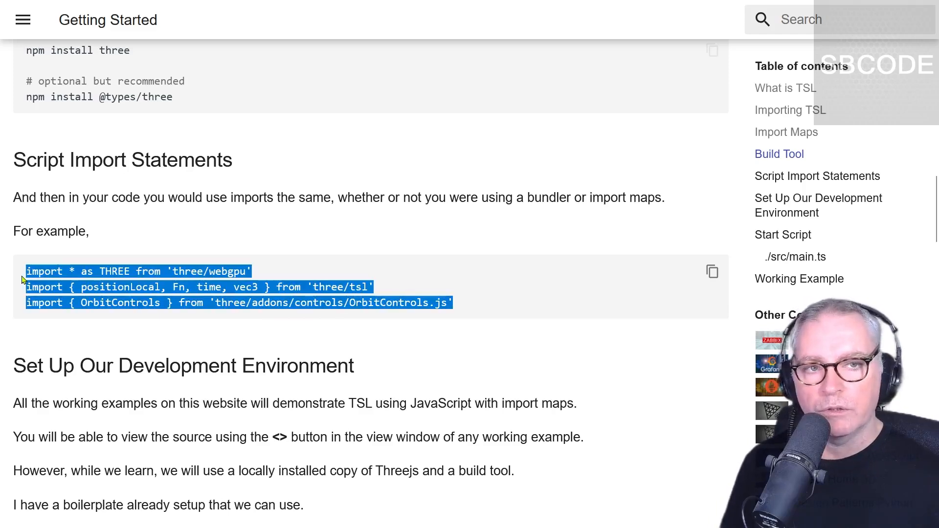
{"action": "left_click", "coordinate": [89, 271]}
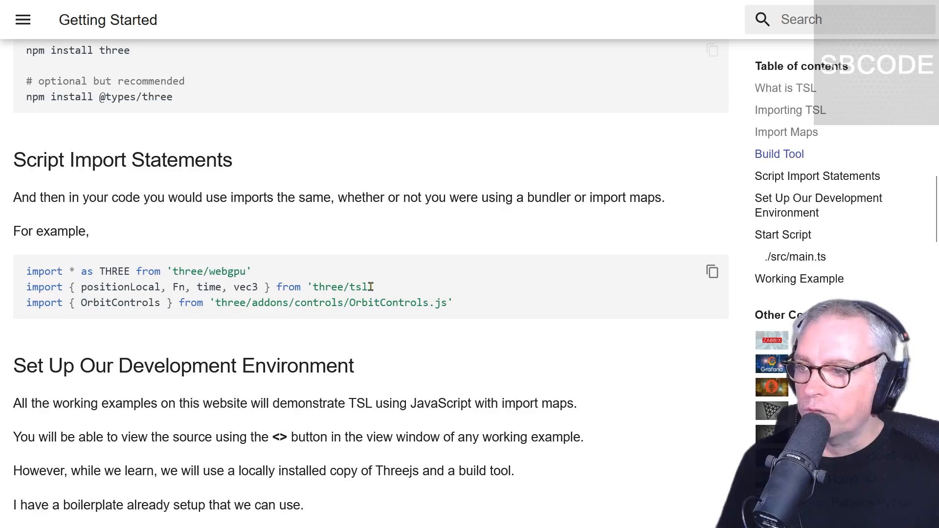
{"action": "double_click", "coordinate": [339, 286]}
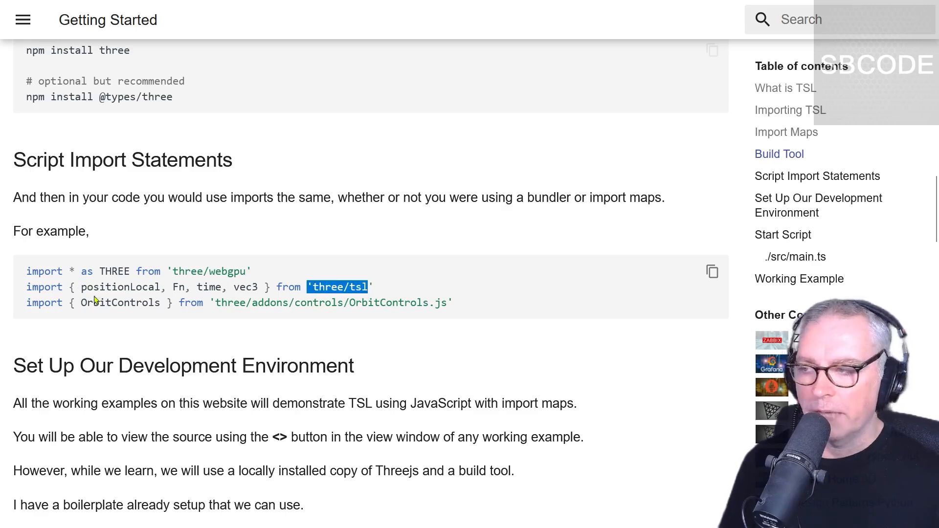
{"action": "double_click", "coordinate": [121, 287]}
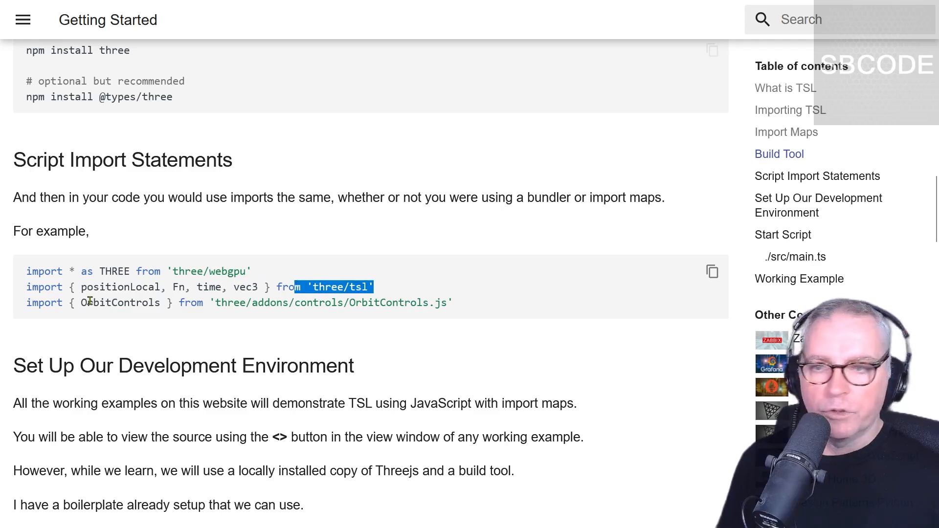
Highlight addons in the OrbitControls import line, then scroll to Set Up Our Development Environment.
{"action": "double_click", "coordinate": [269, 302]}
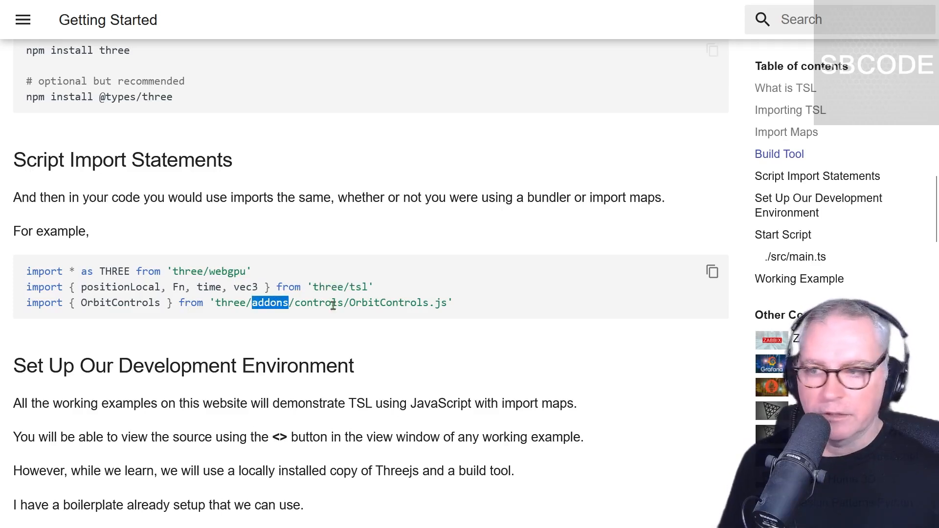
{"action": "triple_click", "coordinate": [239, 303]}
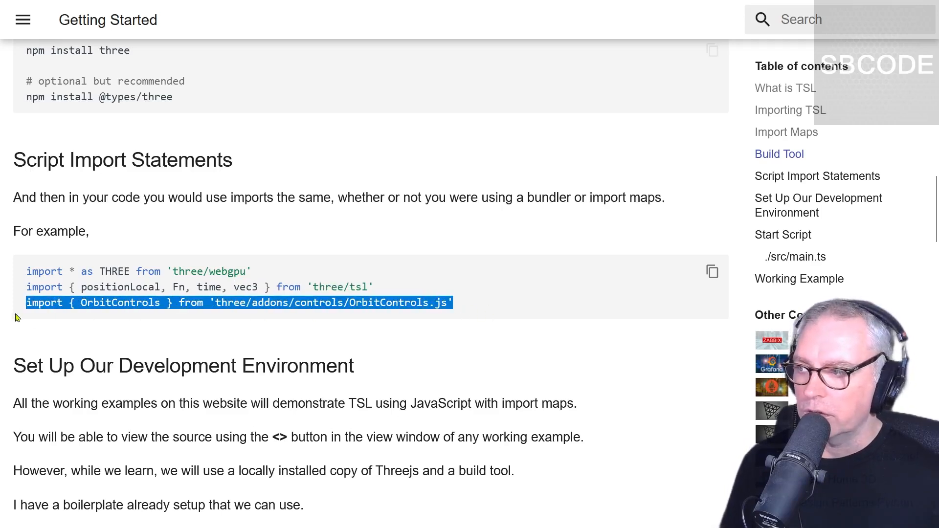
{"action": "scroll", "scroll_direction": "down", "scroll_amount": 3}
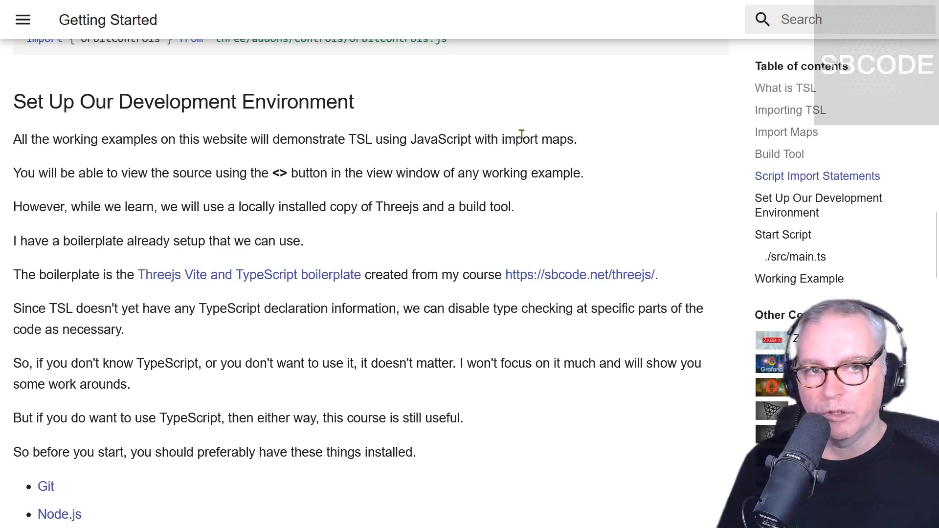
{"action": "mouse_move", "coordinate": [263, 281]}
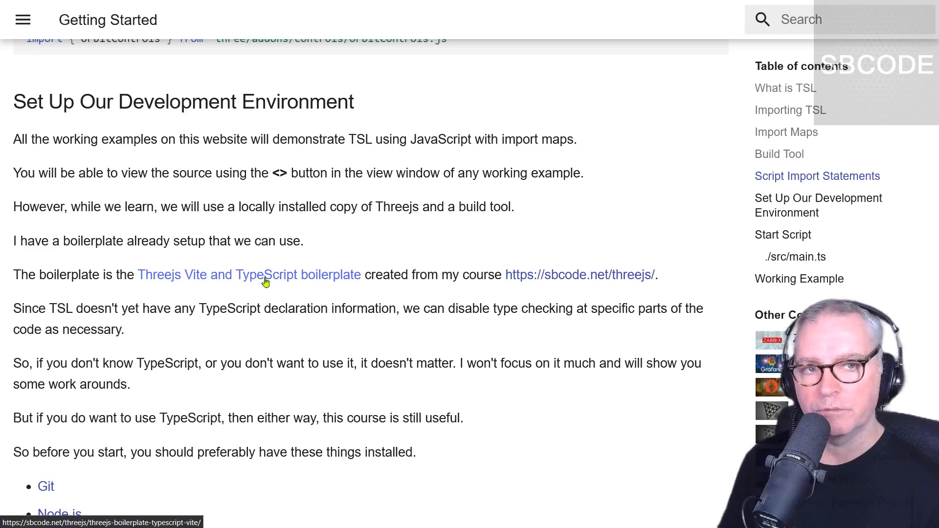
{"action": "mouse_move", "coordinate": [265, 300]}
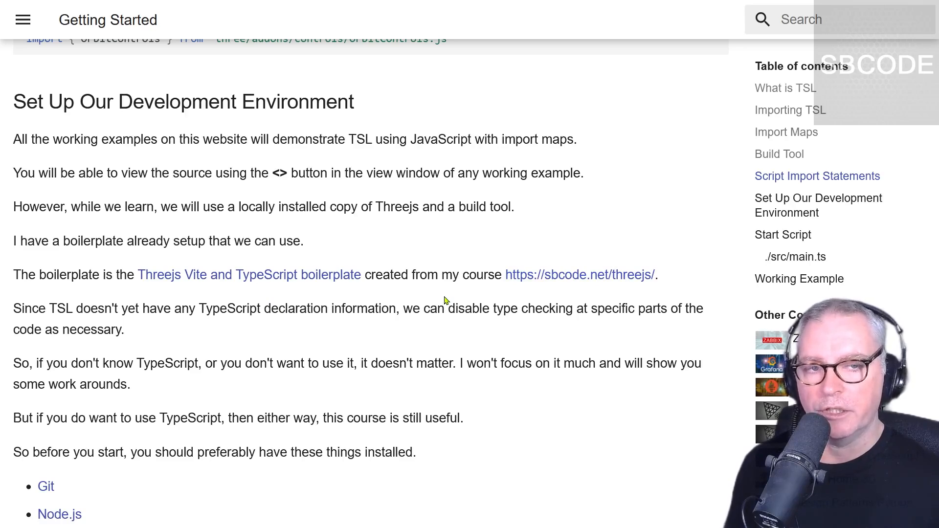
Scroll through the development-environment prerequisites to the git clone and cd commands.
{"action": "scroll", "scroll_direction": "down", "scroll_amount": 3}
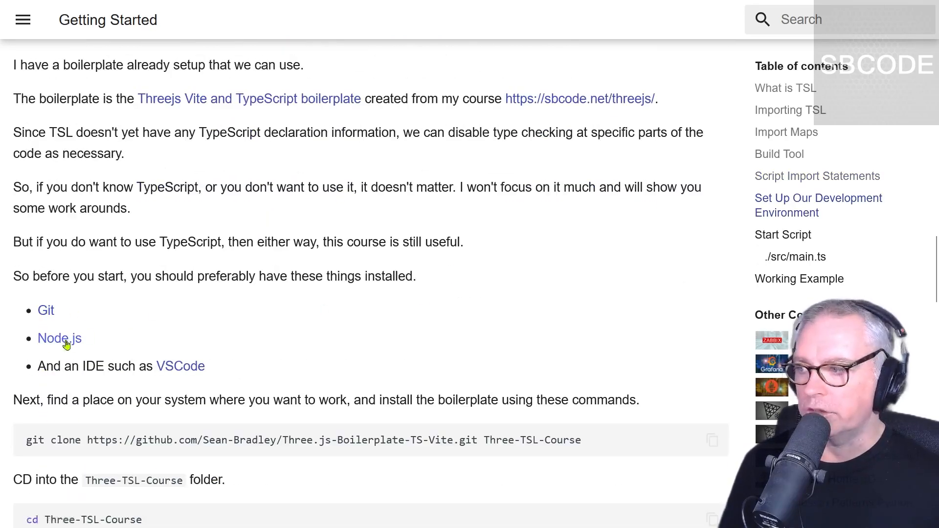
{"action": "mouse_move", "coordinate": [180, 366]}
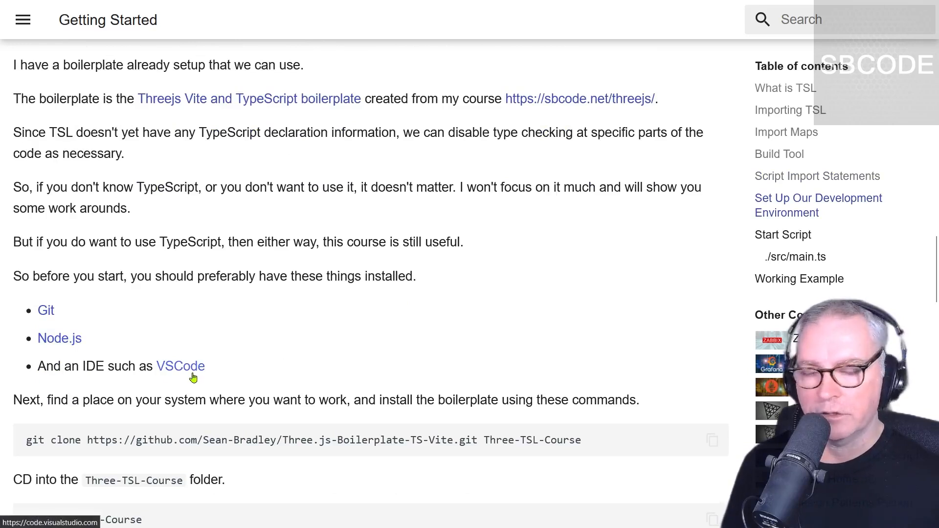
{"action": "scroll", "scroll_direction": "down", "scroll_amount": 3}
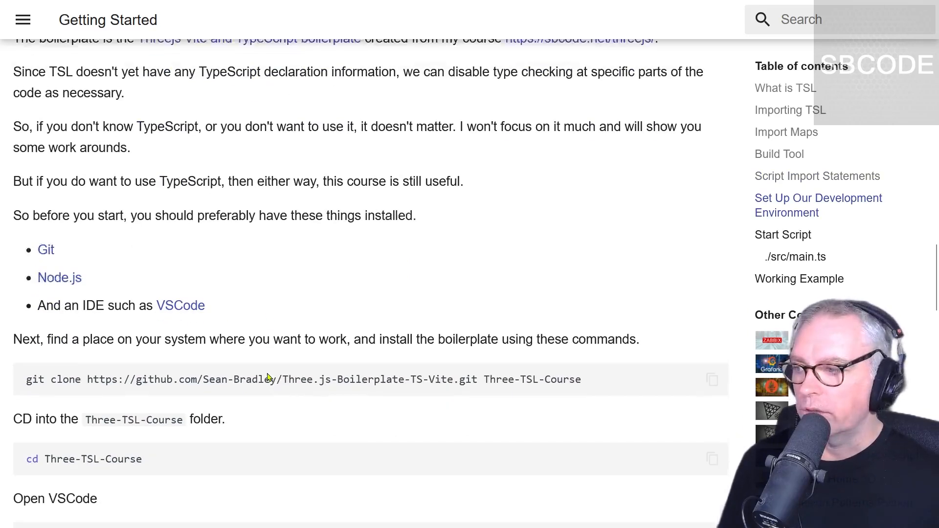
{"action": "scroll", "scroll_direction": "down", "scroll_amount": 3}
{"action": "type", "text": "cmd"}
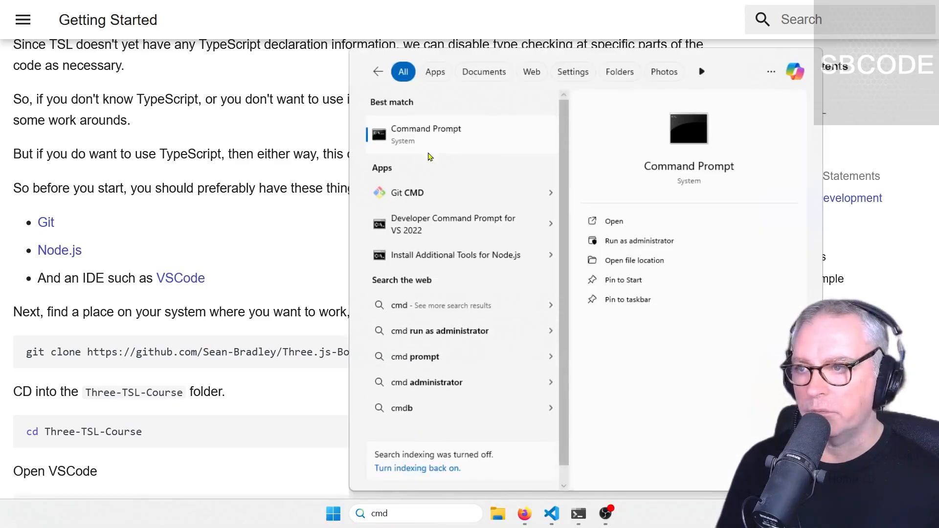
Run the copied git clone command in Command Prompt to clone the boilerplate into Three-TSL-Course.
{"action": "left_click", "coordinate": [426, 134]}
{"action": "type", "text": "d:"}
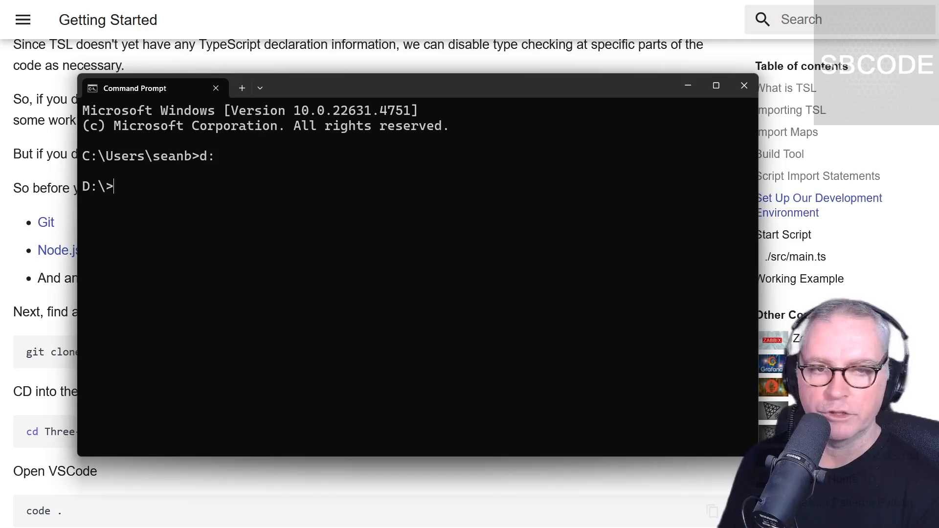
{"action": "left_click", "coordinate": [743, 86]}
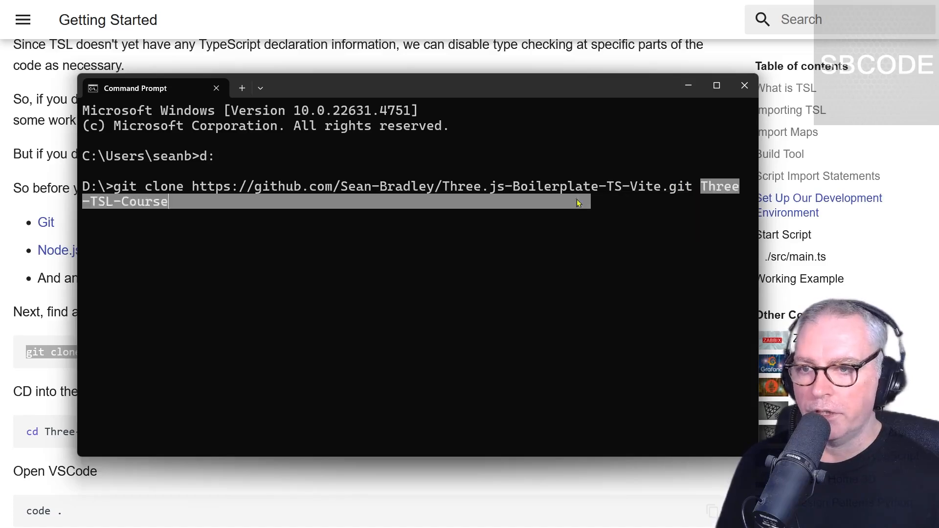
{"action": "key", "text": "enter"}
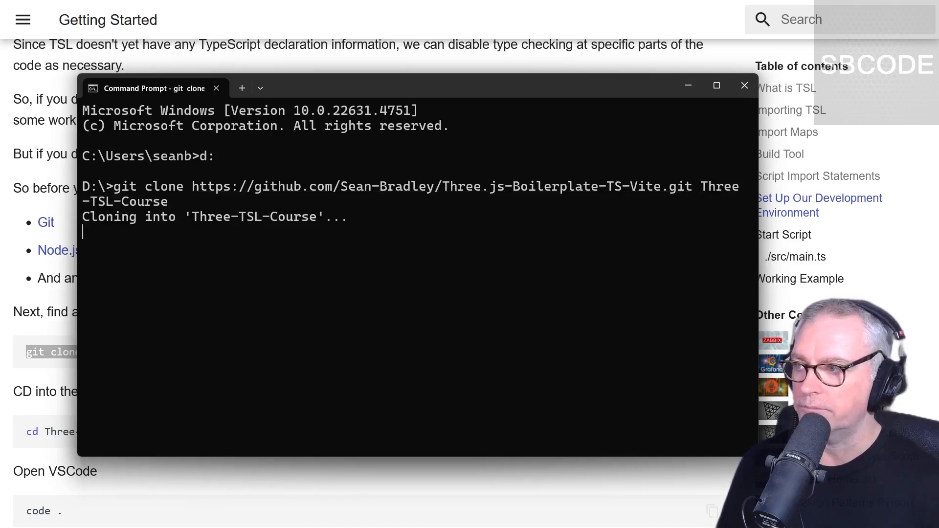
cd into Three-TSL-Course and open it in VS Code with 'code .'.
{"action": "type", "text": "cd"}
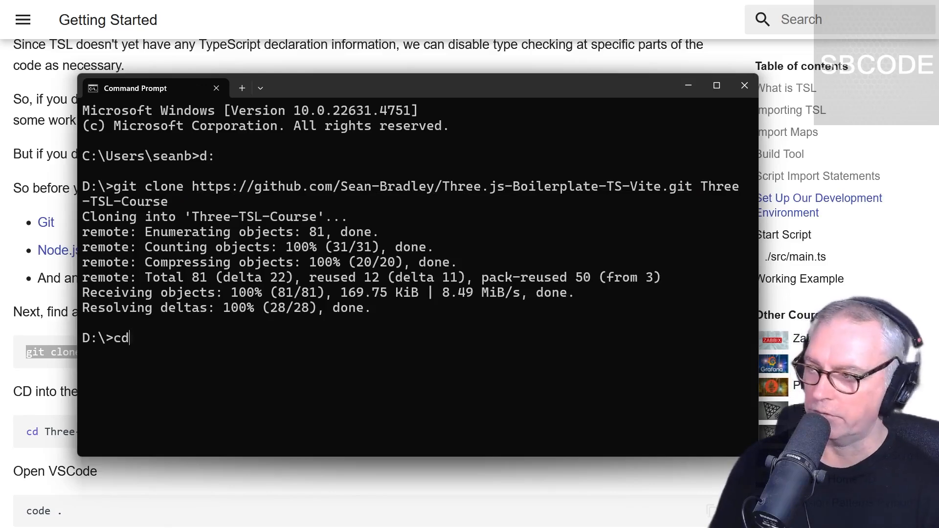
{"action": "type", "text": "Three-TSL-Course"}
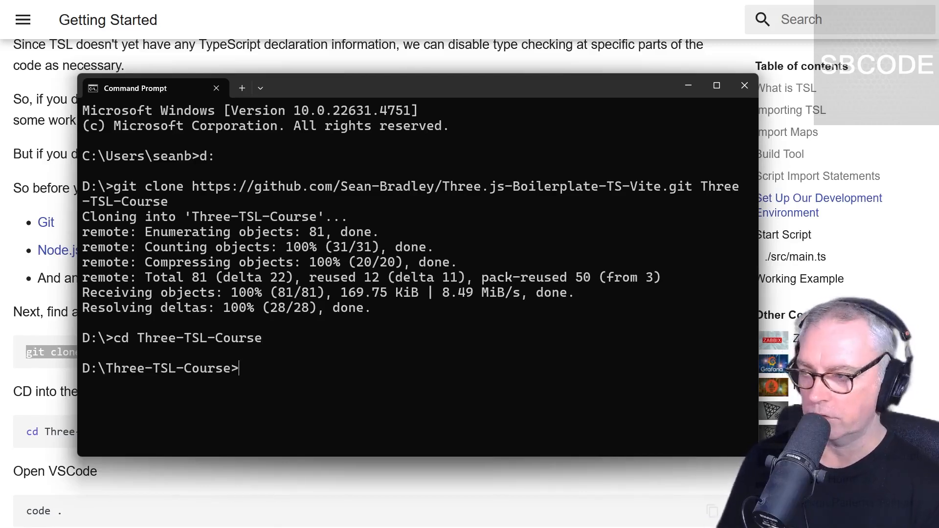
{"action": "type", "text": "co"}
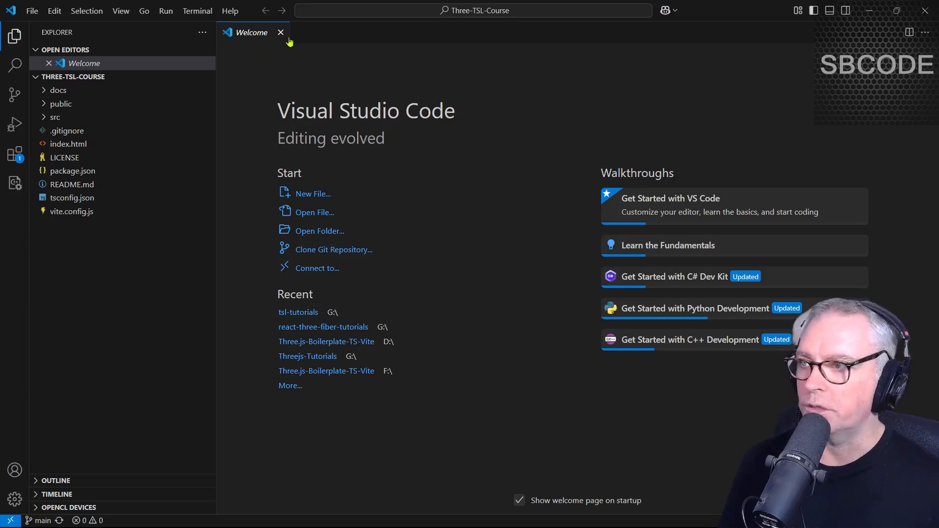
Open a terminal and package.json, then run npm install for the project.
{"action": "left_click", "coordinate": [281, 33]}
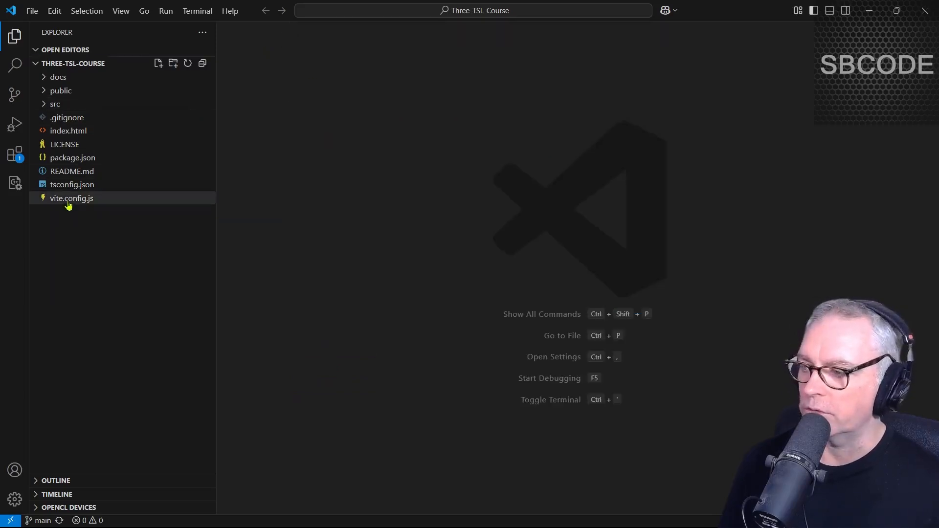
{"action": "left_click", "coordinate": [55, 103]}
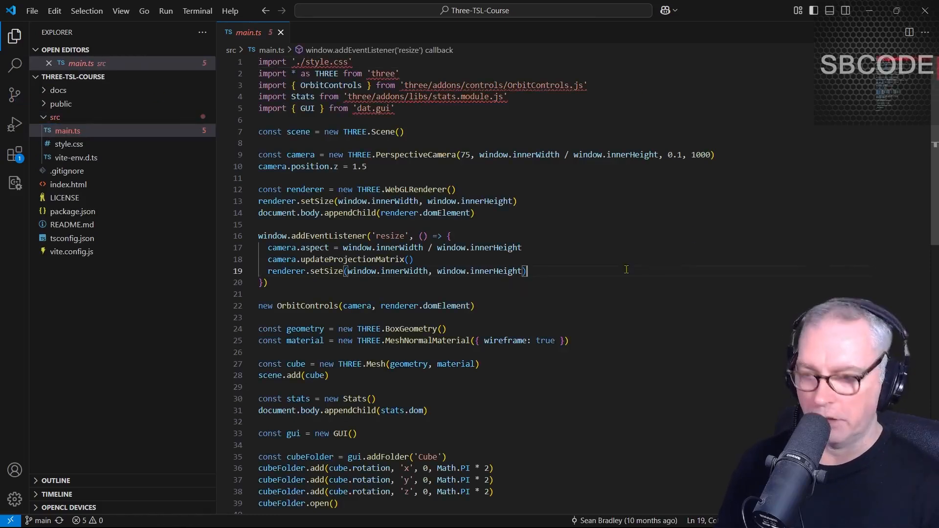
{"action": "left_click", "coordinate": [196, 11]}
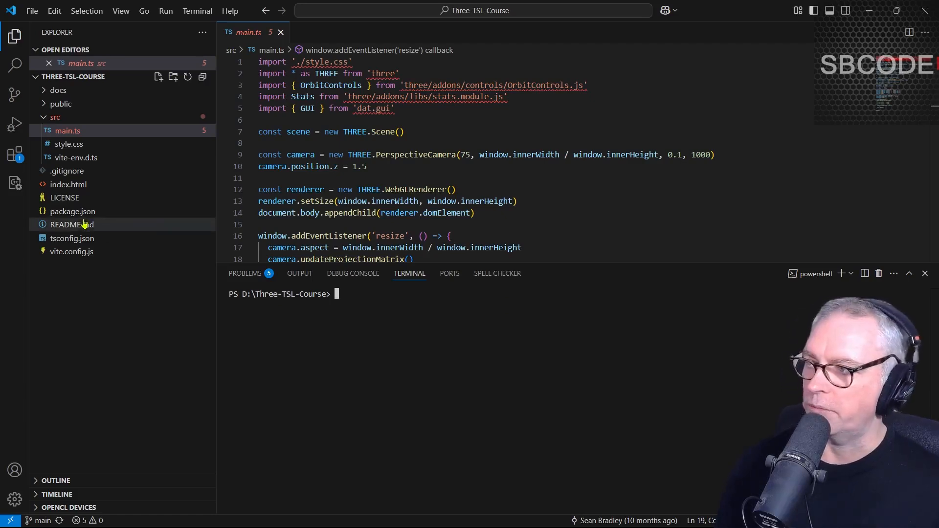
{"action": "left_click", "coordinate": [71, 212]}
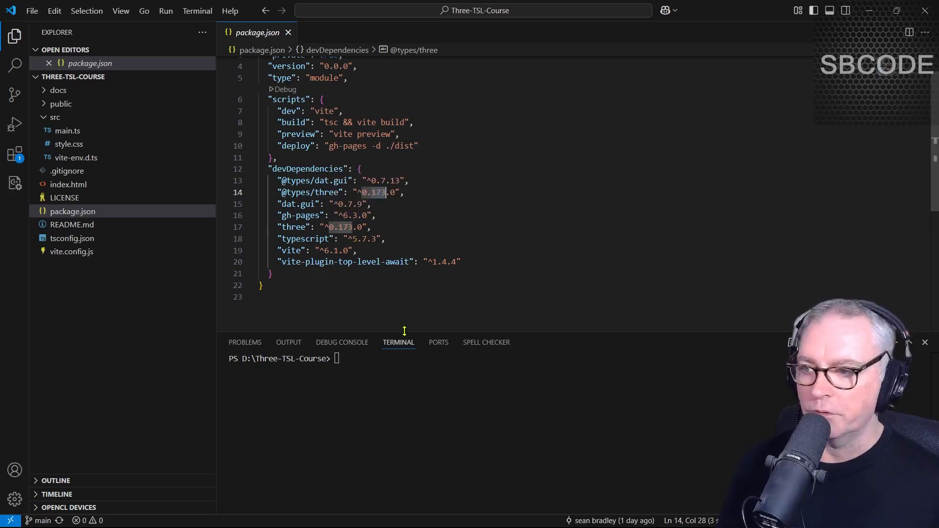
{"action": "type", "text": "npm install"}
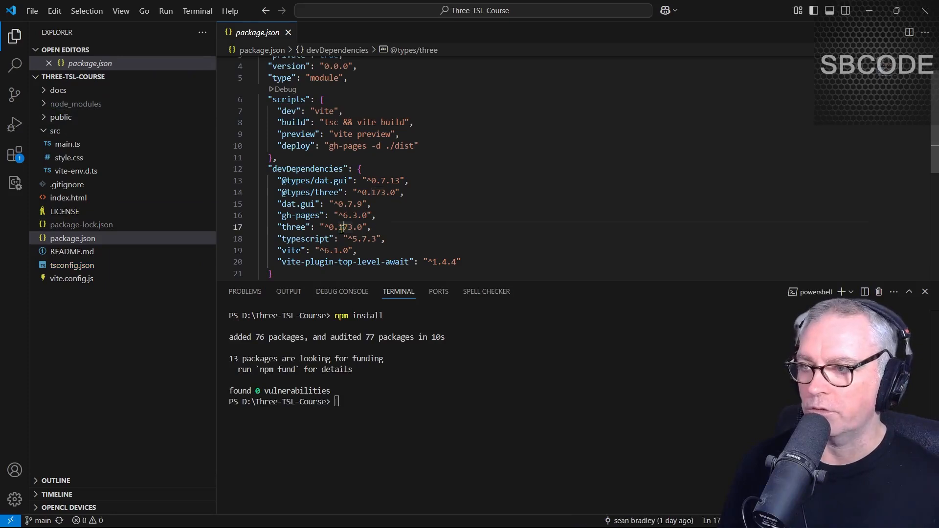
{"action": "double_click", "coordinate": [339, 226]}
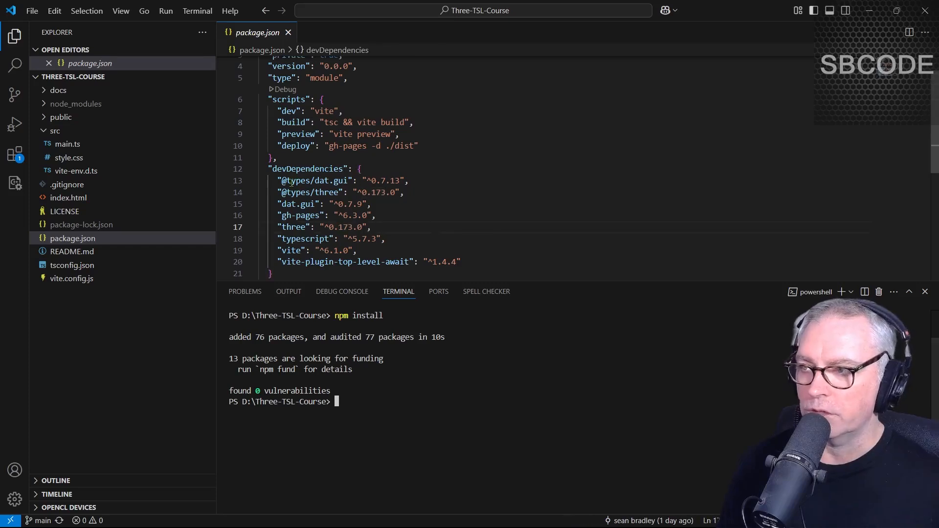
{"action": "double_click", "coordinate": [310, 192]}
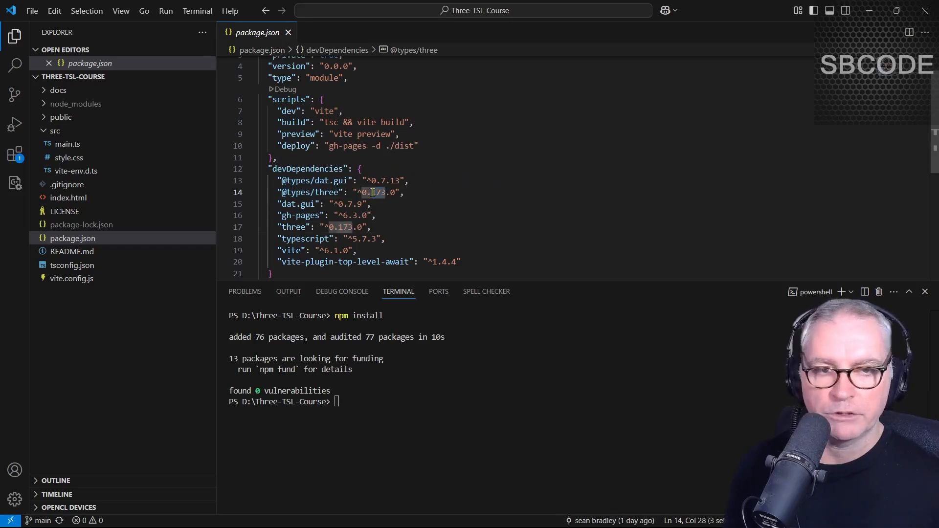
{"action": "left_click", "coordinate": [485, 227]}
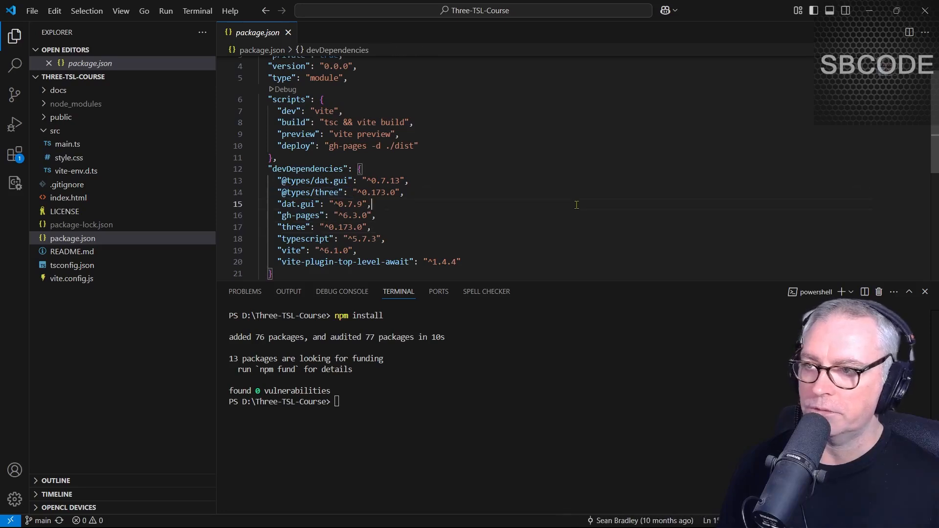
{"action": "type", "text": "npm run dev"}
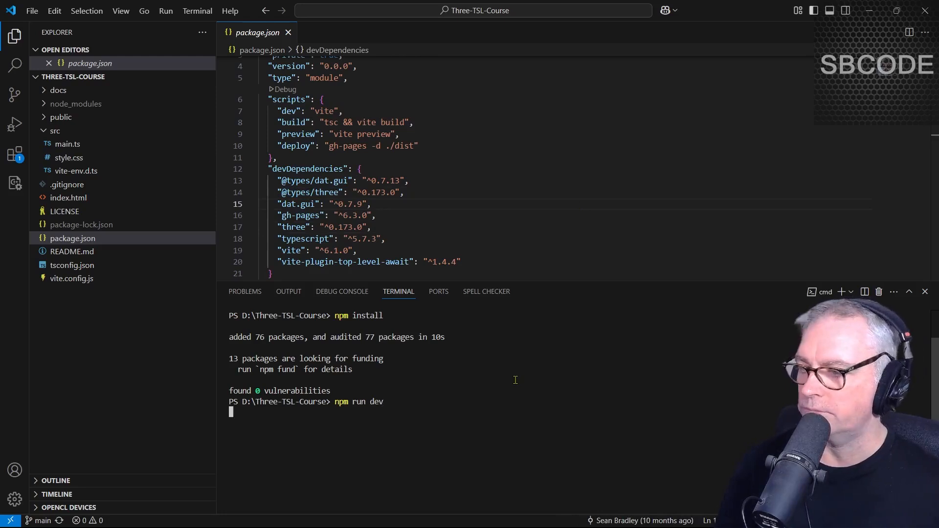
Start the dev server and orbit the multicoloured wireframe cube at localhost:5173.
{"action": "key", "text": "enter"}
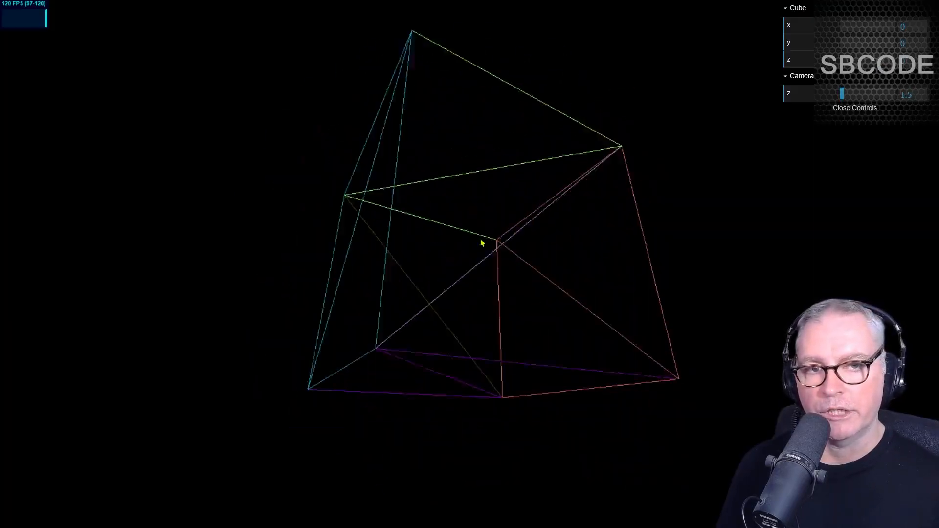
{"action": "left_click_drag", "start_coordinate": [844, 25], "coordinate": [892, 26]}
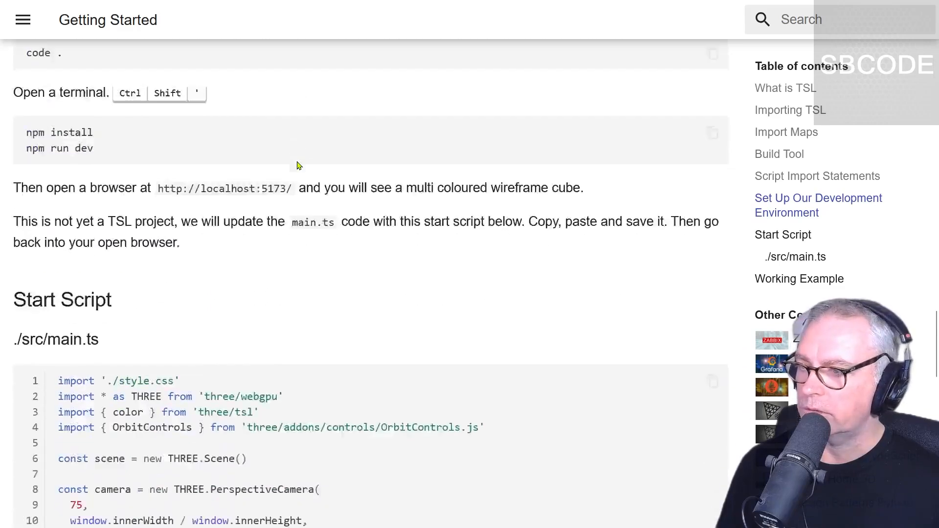
Scroll down to the Start Script for ./src/main.ts and copy its code.
{"action": "scroll", "scroll_direction": "down", "scroll_amount": 3}
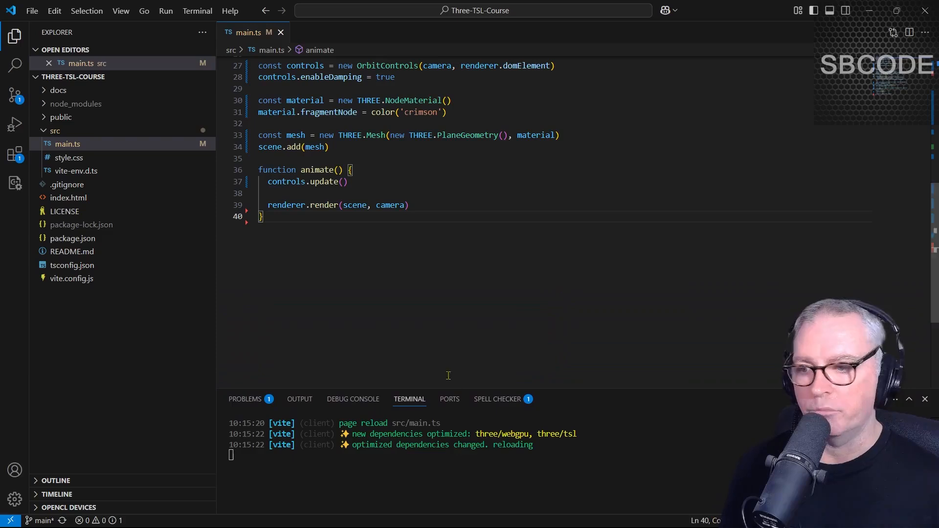
{"action": "mouse_move", "coordinate": [435, 268]}
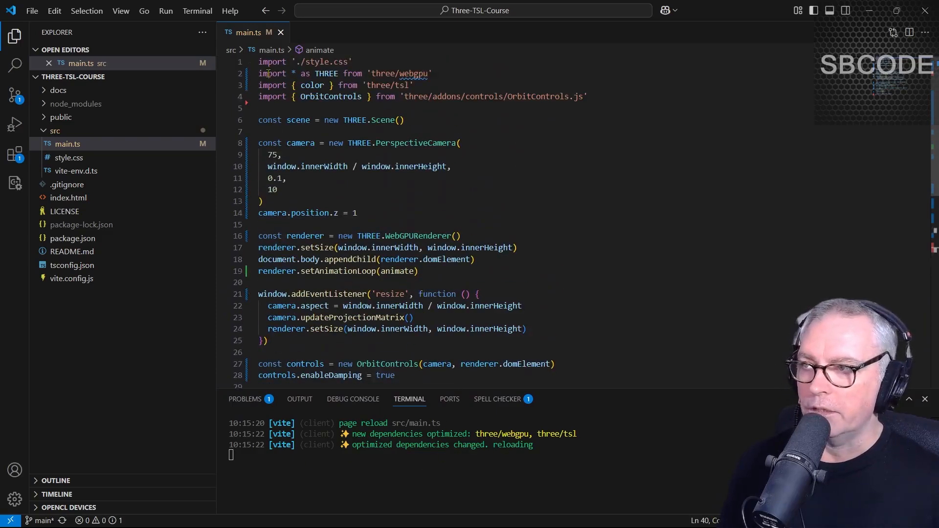
Review the pasted start script's three/tsl import path and NodeMaterial line in main.ts.
{"action": "left_click_drag", "start_coordinate": [342, 74], "coordinate": [430, 74]}
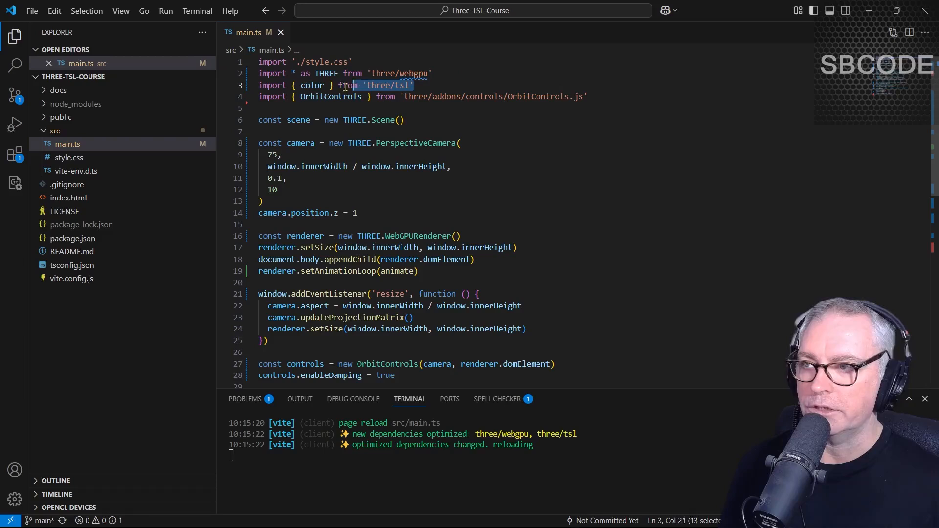
{"action": "left_click", "coordinate": [527, 128]}
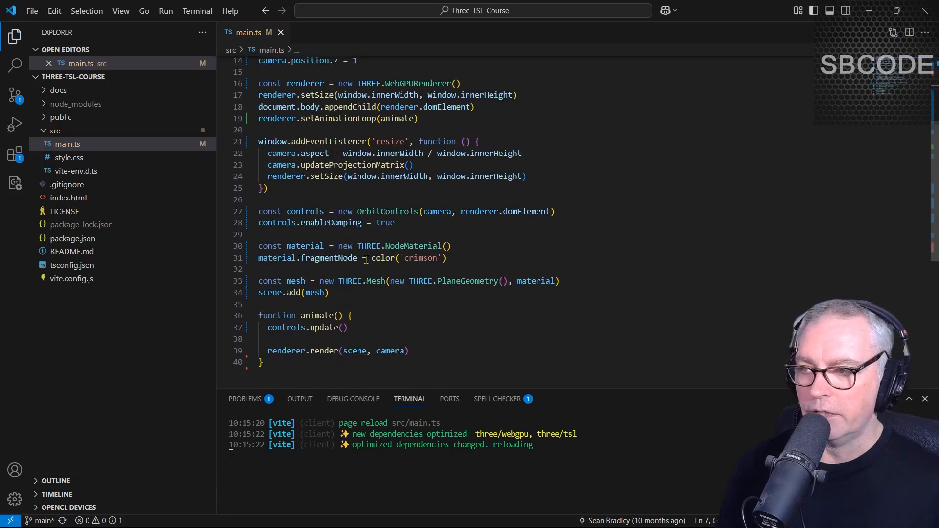
{"action": "left_click_drag", "start_coordinate": [372, 258], "coordinate": [446, 257]}
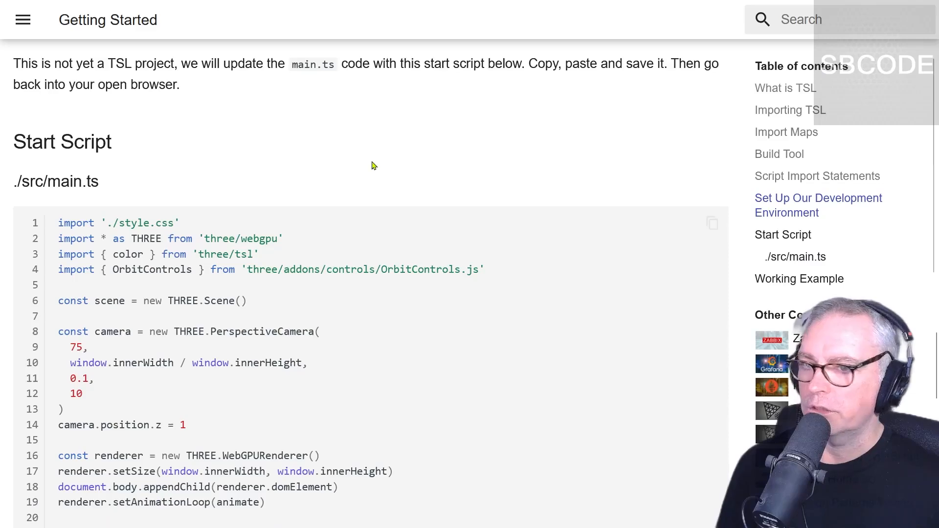
Reach the Working Example and launch its source in the sbedit.net online editor.
{"action": "scroll", "scroll_direction": "down", "scroll_amount": 3}
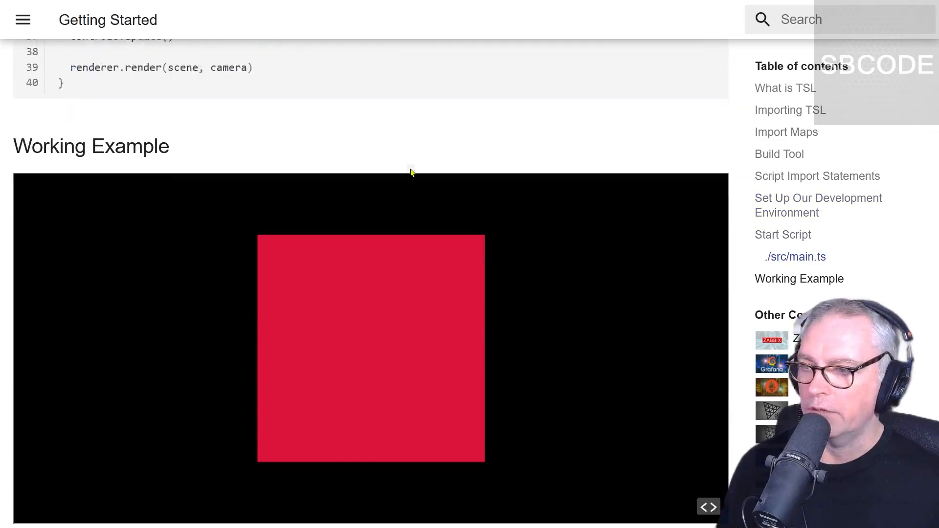
{"action": "scroll", "scroll_direction": "down", "scroll_amount": 3}
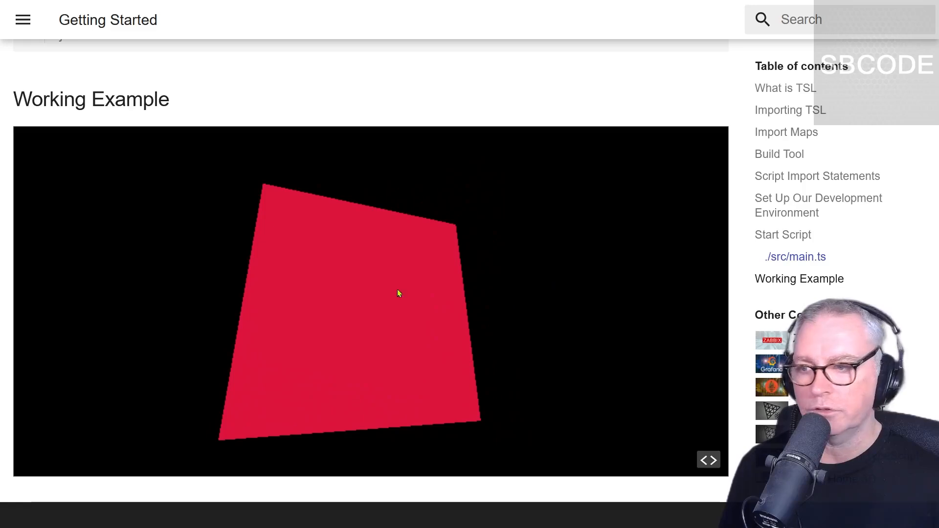
{"action": "mouse_move", "coordinate": [708, 460]}
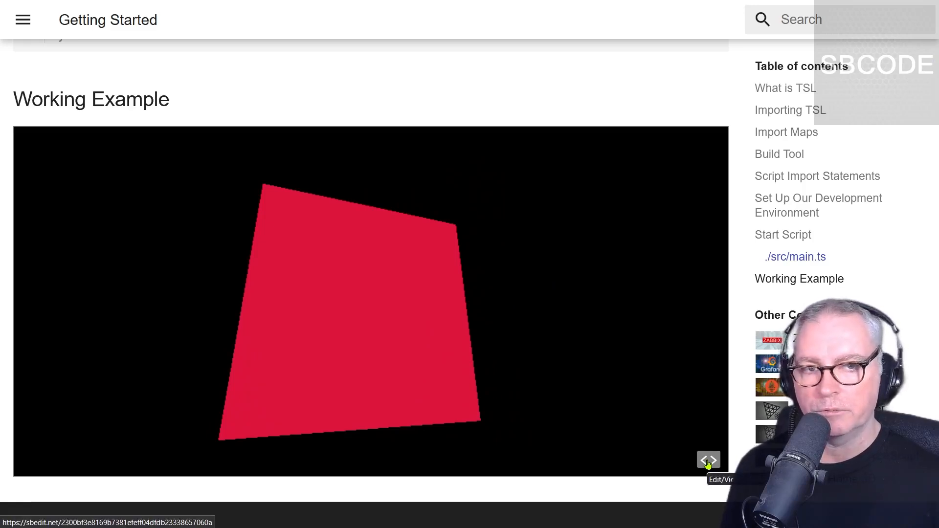
{"action": "left_click", "coordinate": [708, 461]}
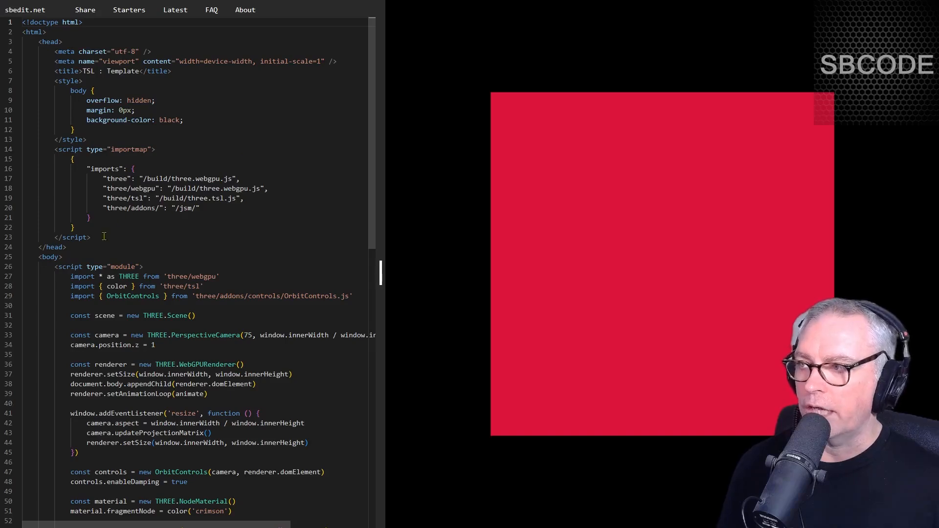
Orbit the crimson plane preview, then highlight the importmap script on lines 14–24.
{"action": "left_click_drag", "start_coordinate": [51, 149], "coordinate": [90, 237]}
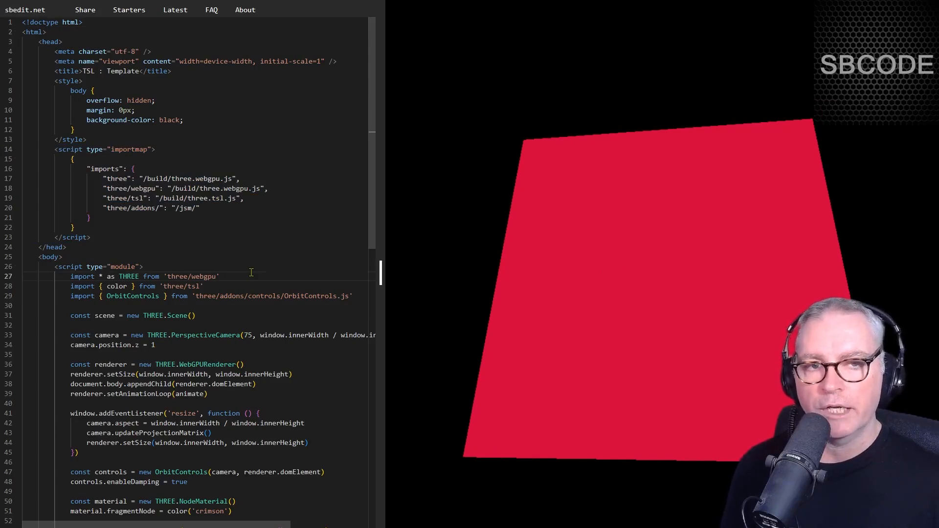
{"action": "left_click_drag", "start_coordinate": [54, 149], "coordinate": [68, 246]}
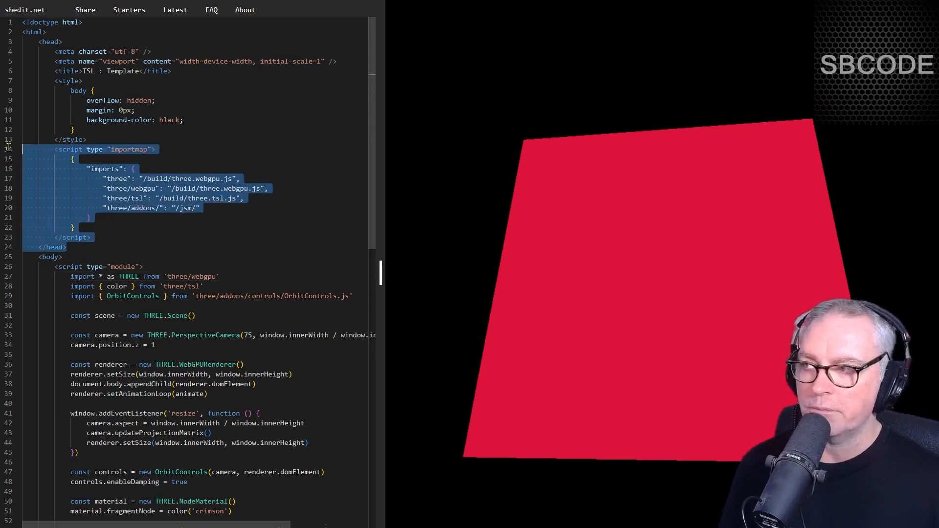